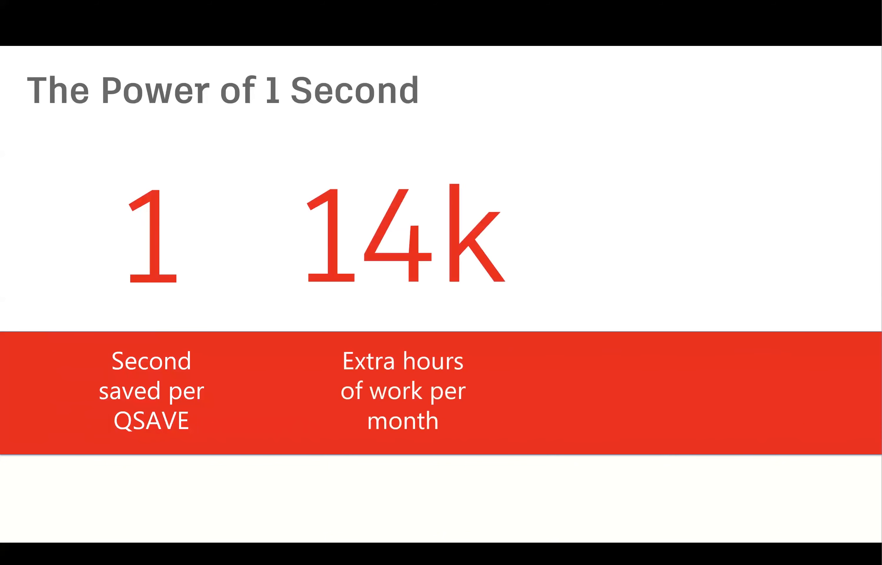
Step: Enter m at the web command line to list matching commands such as MOVE
key(Right)
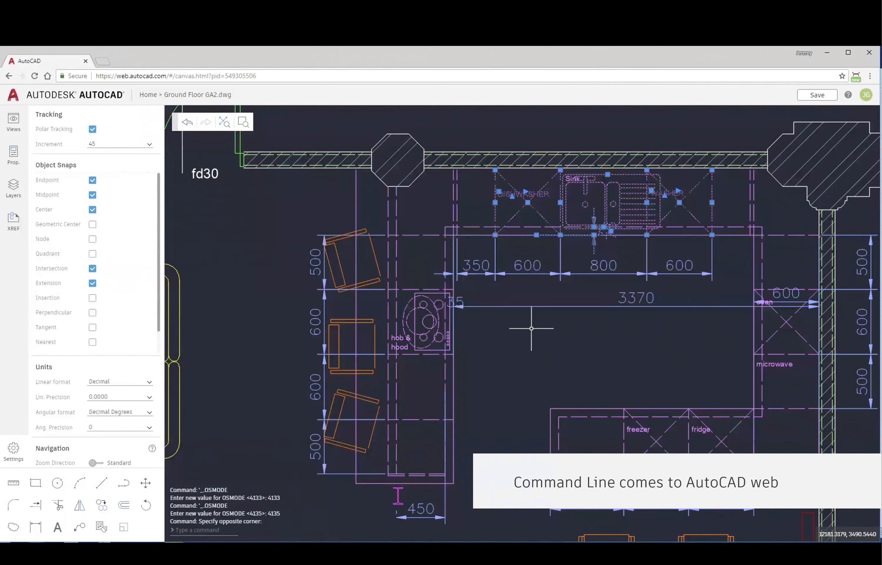
text(m)
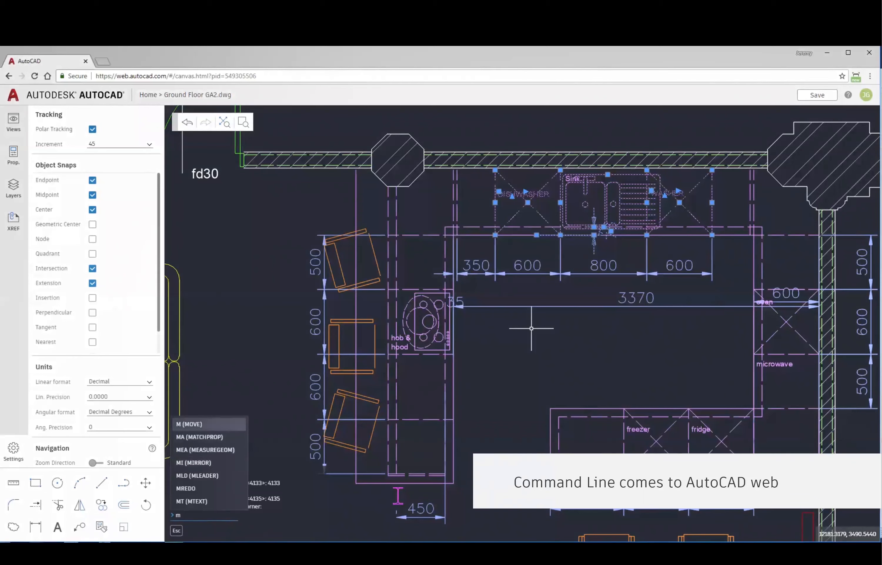
click(186, 423)
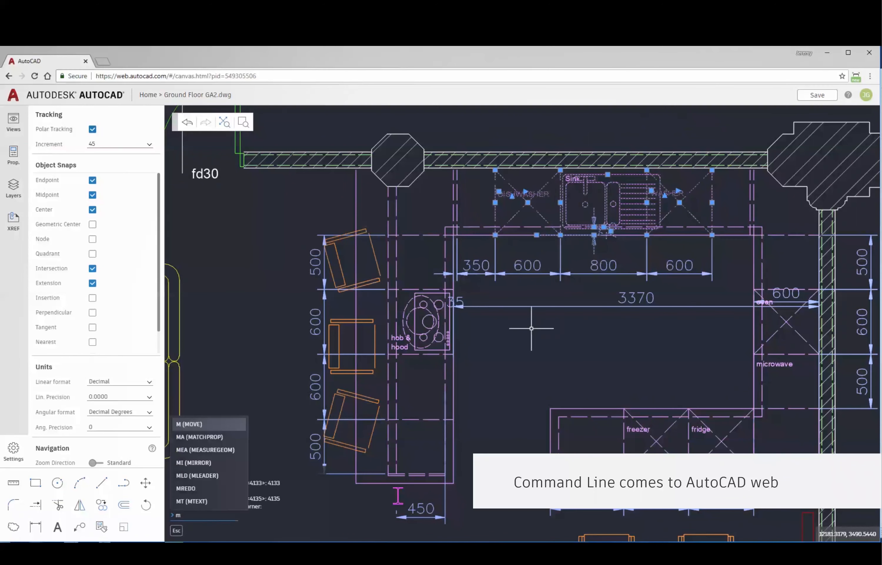
mouse_move(208, 436)
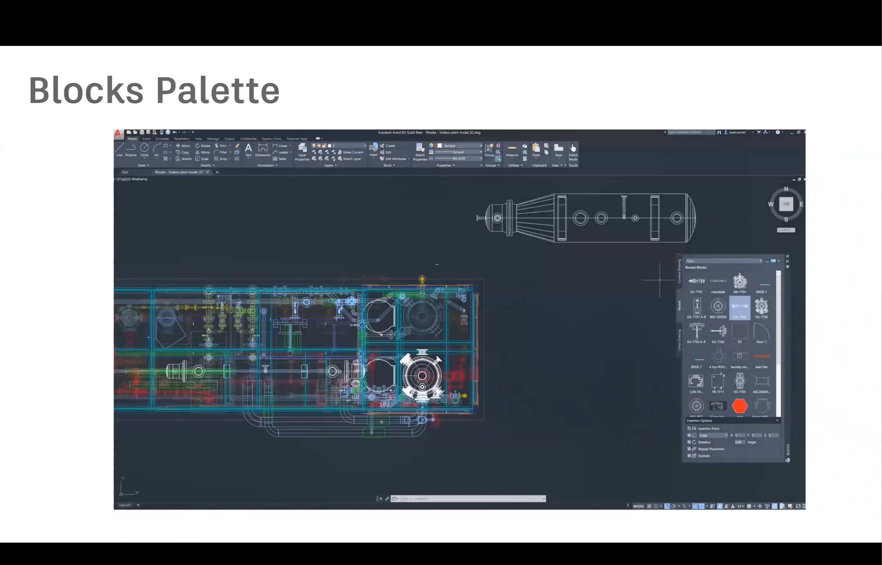
mouse_move(651, 350)
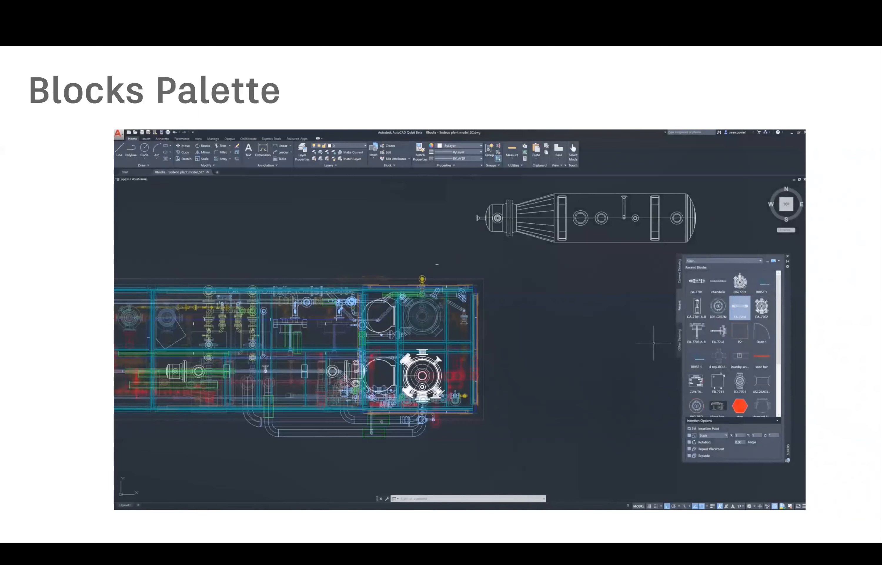
mouse_move(685, 334)
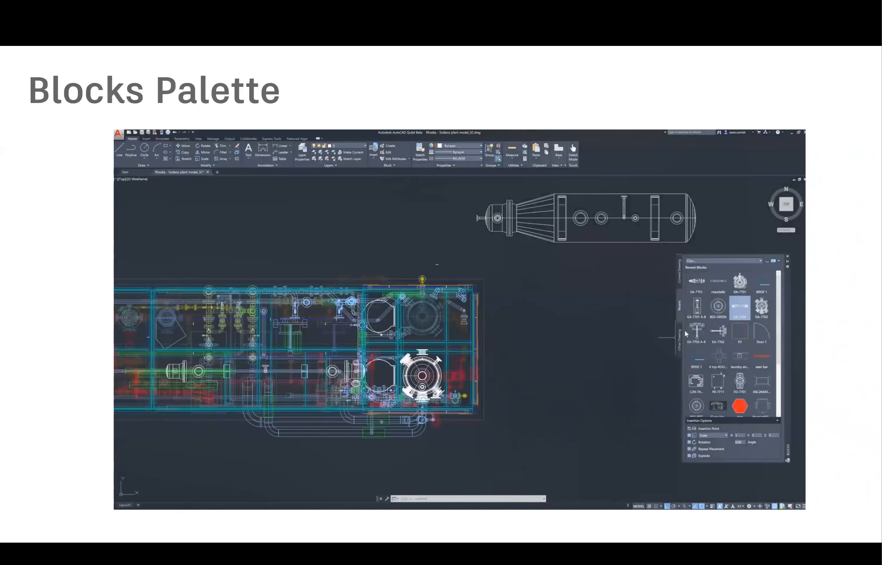
mouse_move(696, 308)
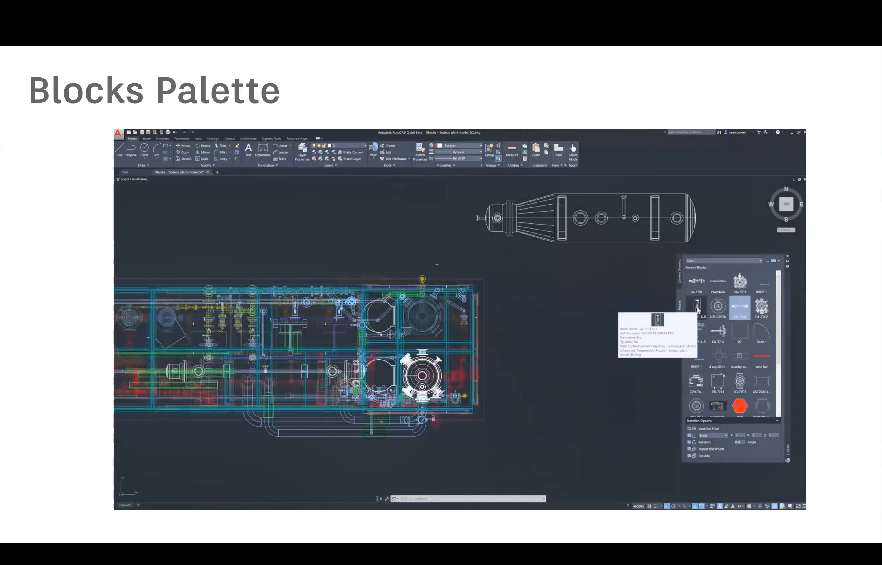
Step: Load 1st Floor Plan_V1.dwg into the Other Drawing tab to list its blocks
click(696, 307)
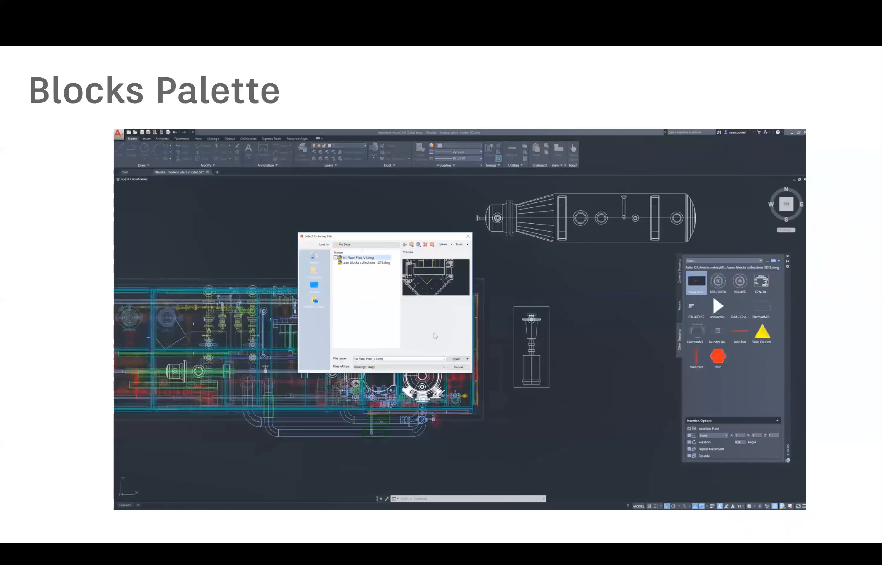
click(456, 359)
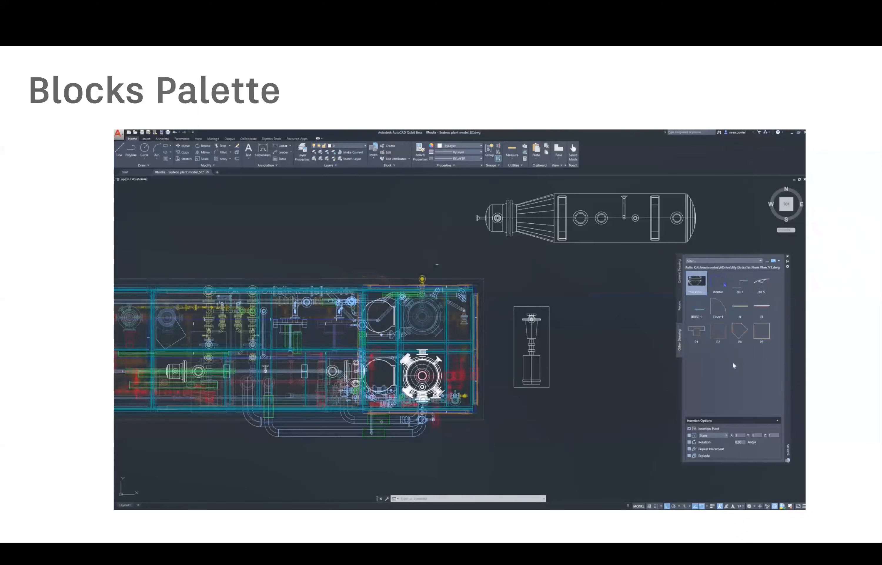
Step: Switch to the Current Drawing blocks and filter them down to two equipment blocks
click(696, 310)
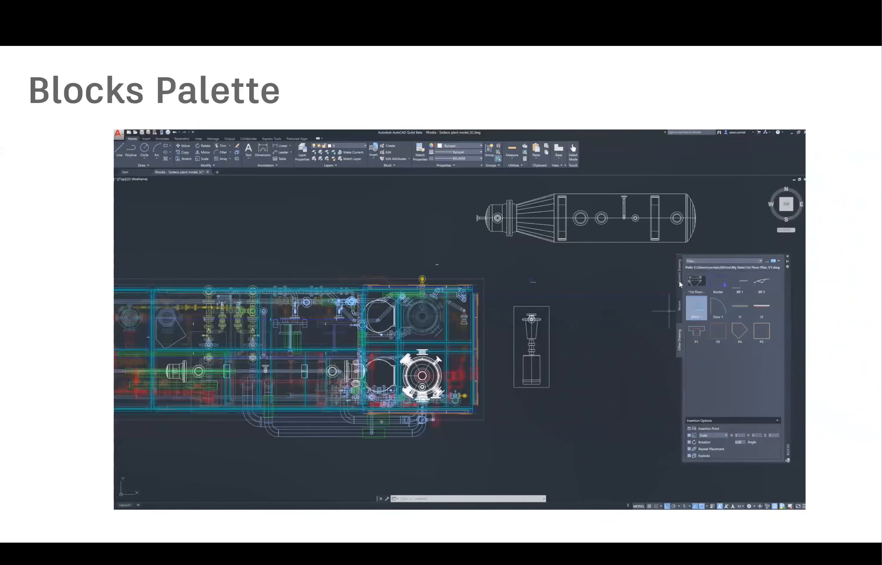
click(679, 277)
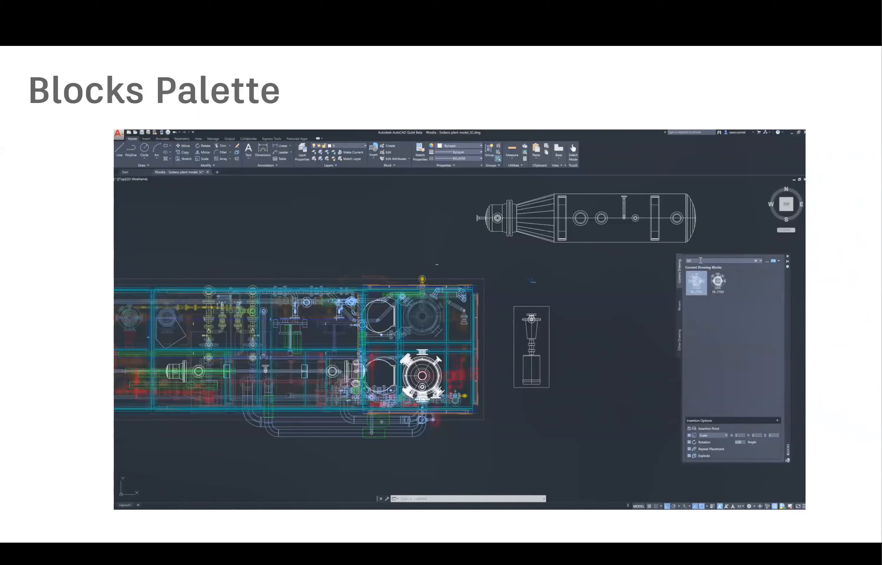
mouse_move(719, 283)
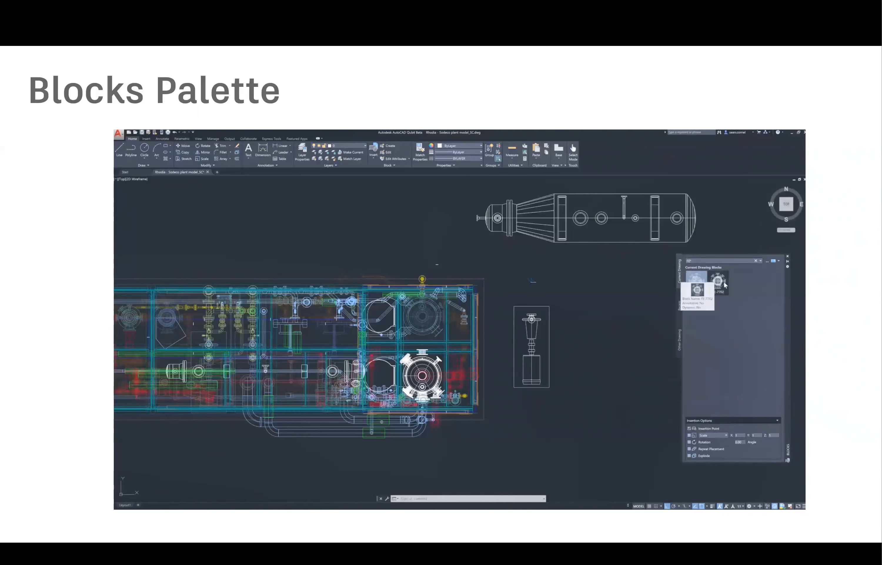
click(718, 282)
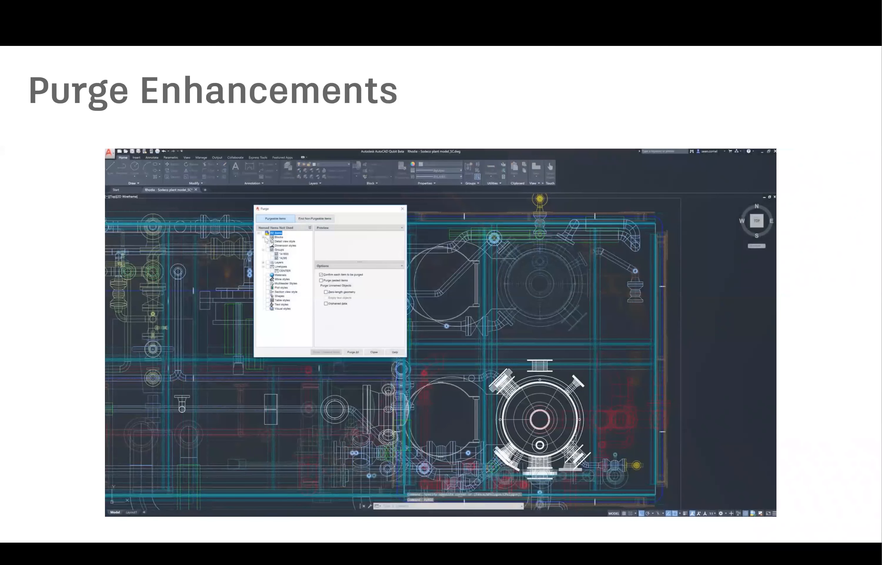
click(263, 236)
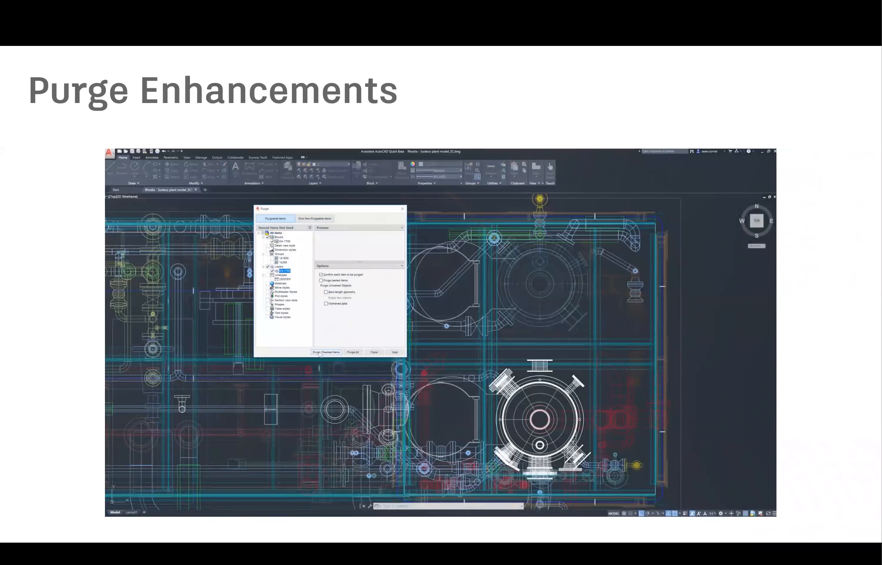
click(325, 352)
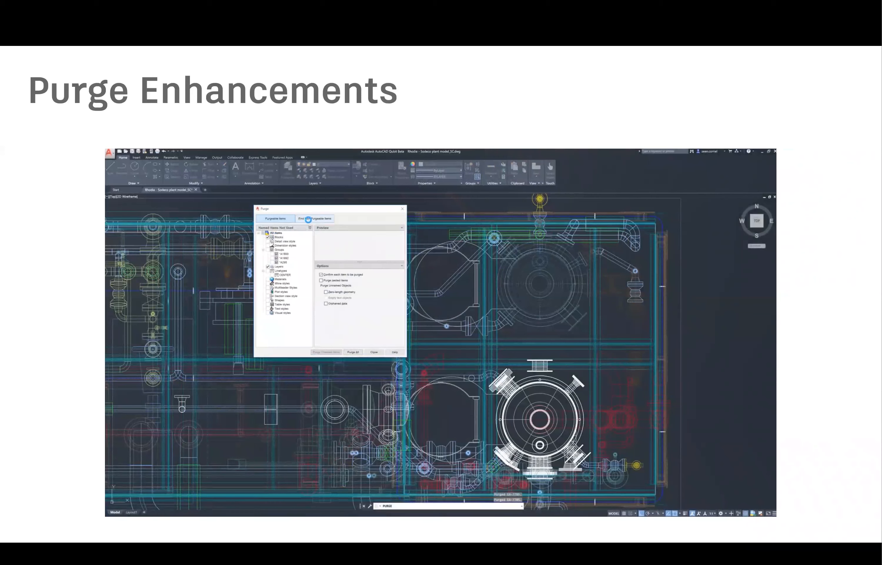
click(314, 218)
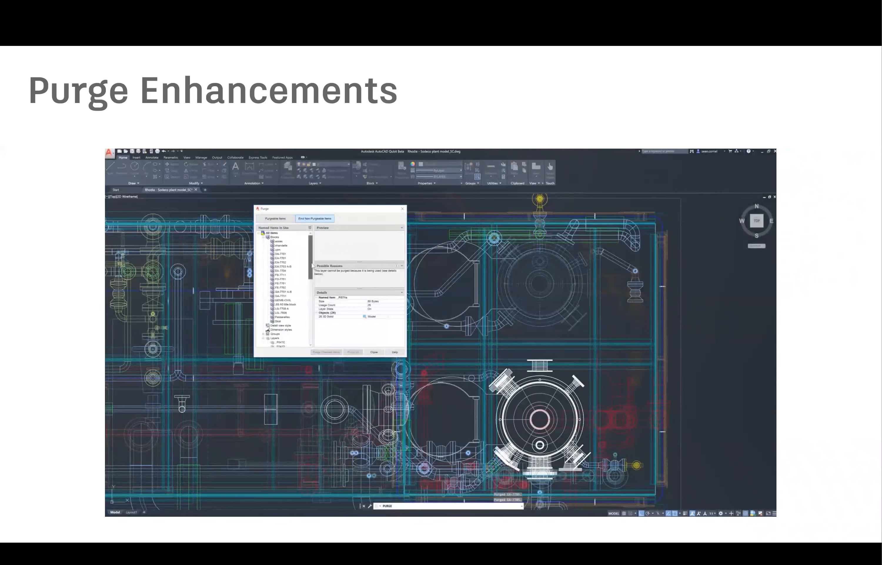
click(277, 241)
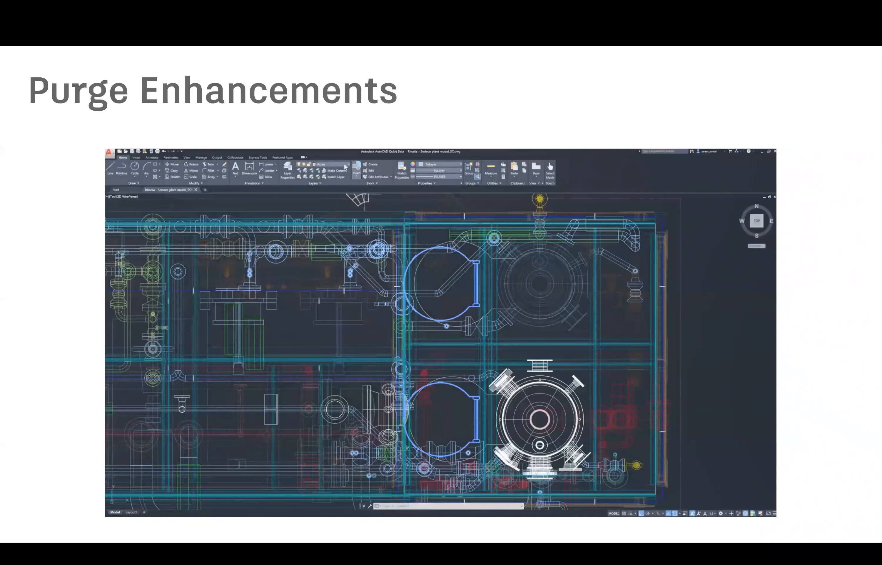
Step: Check the Layer dropdown, then bring up Purge's non-purgeable items list
click(343, 170)
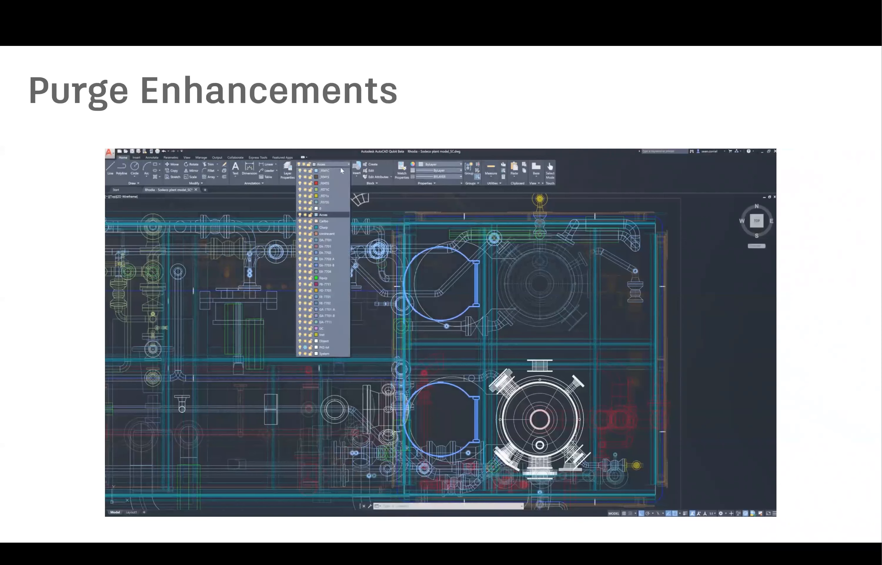
click(321, 164)
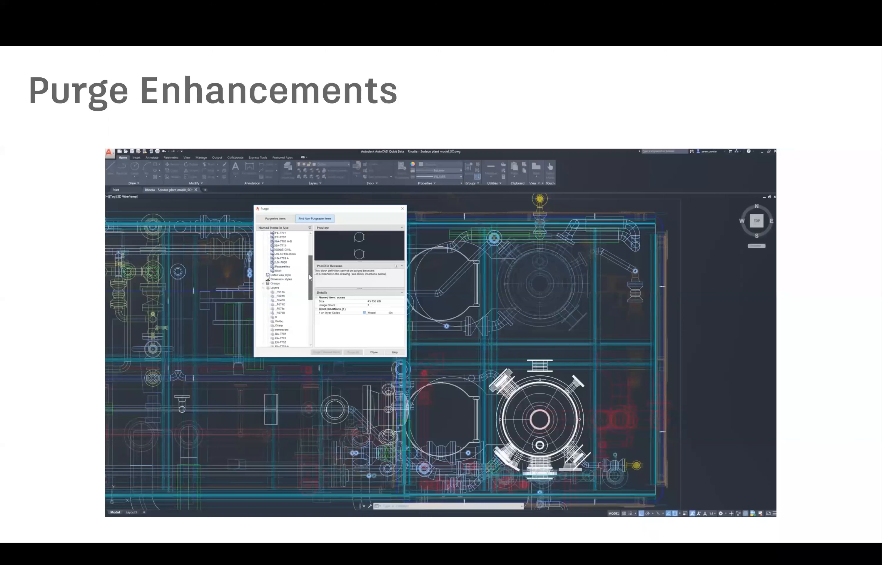
Step: Inspect why the Calibri layer cannot be purged, then close the Purge dialog
click(279, 316)
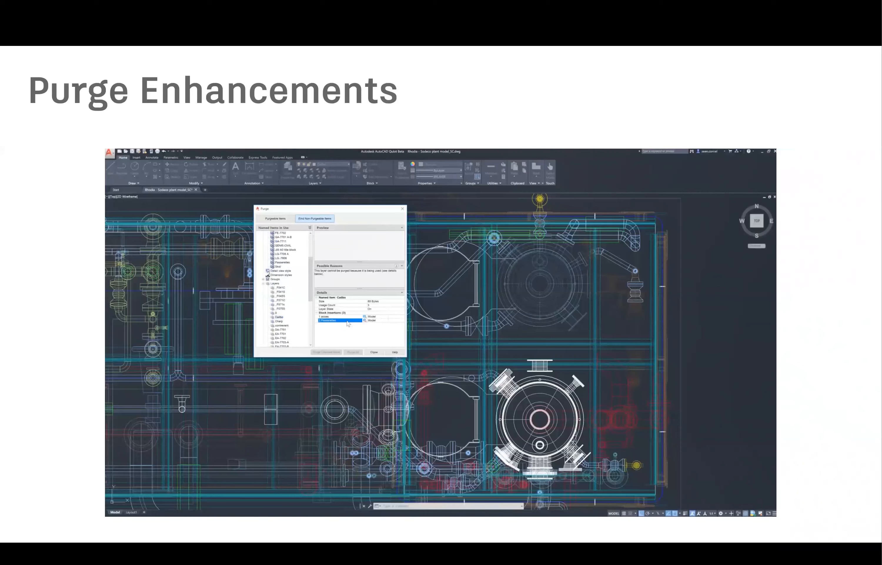
mouse_move(366, 329)
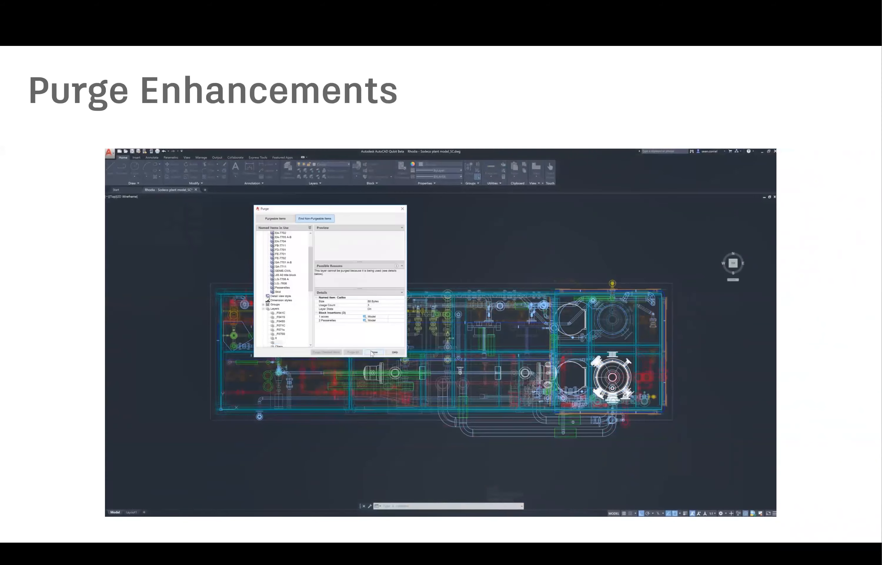
click(374, 351)
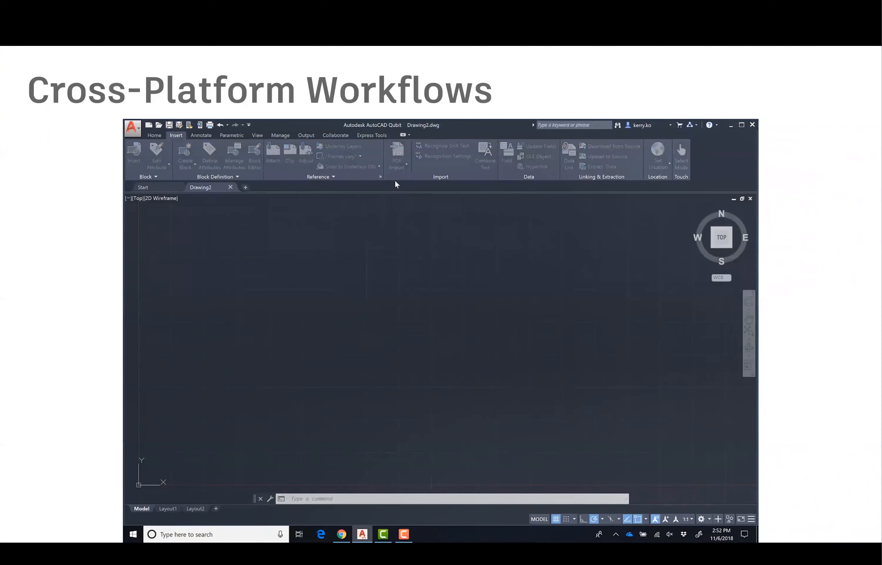
Step: Import Floorplan.pdf into Drawing2 and start Save As proposing Floorplan.dwg
click(396, 154)
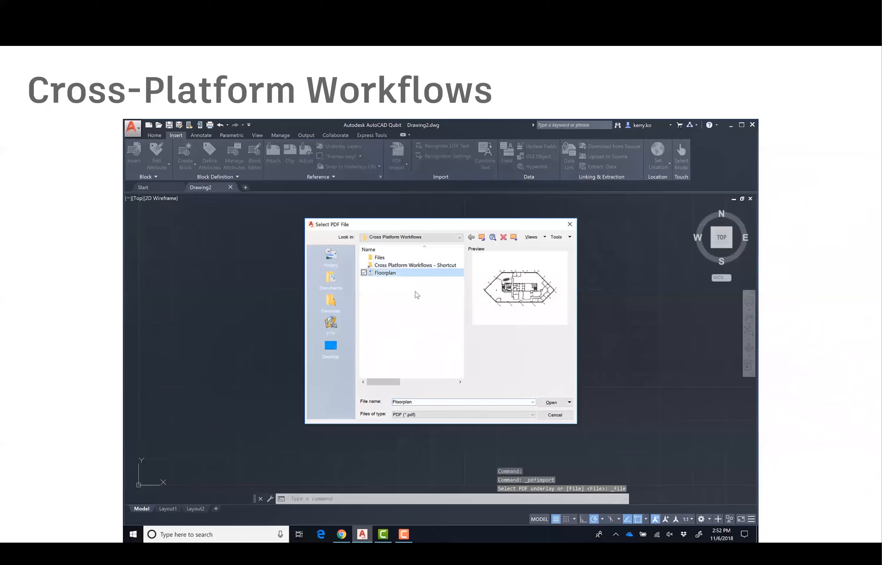
click(552, 402)
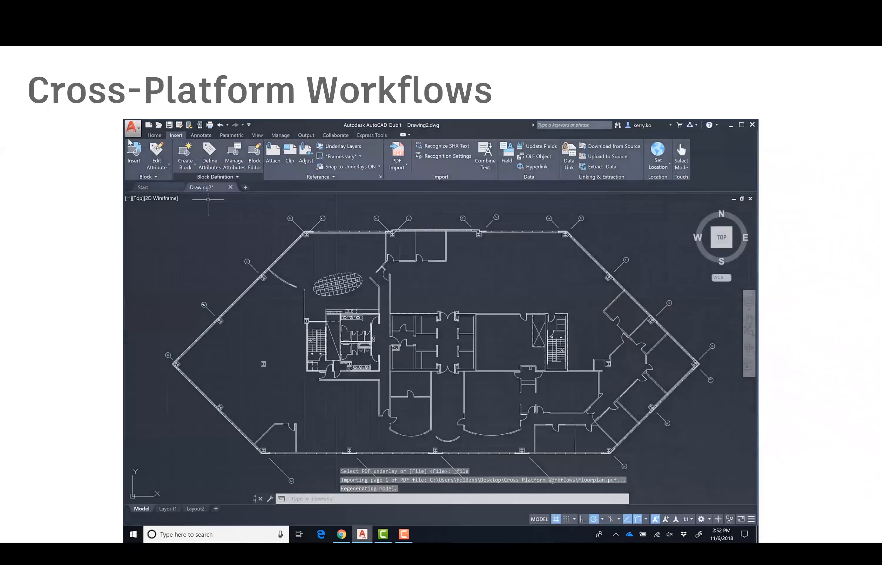
click(133, 127)
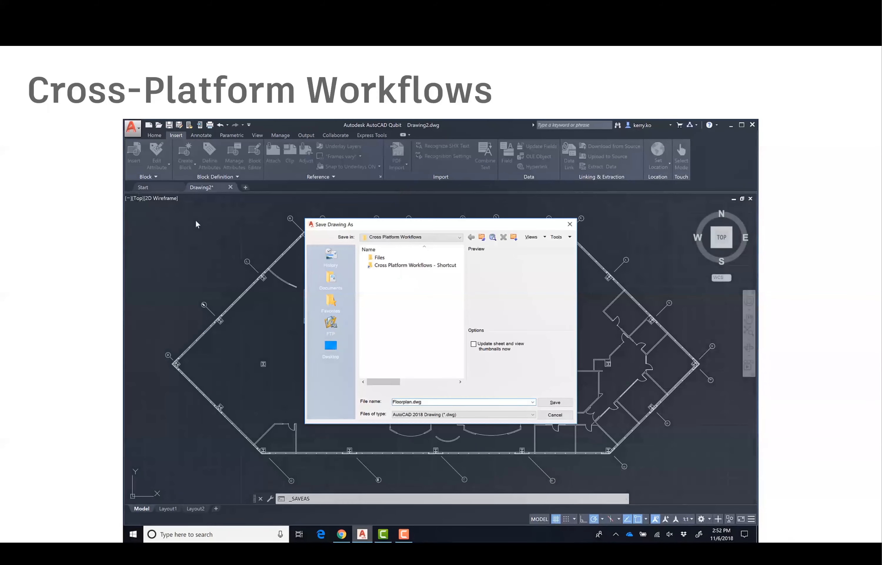
Step: Save the imported floor plan as Floorplan_v1.dwg
text(Floorplan_v1.dwg)
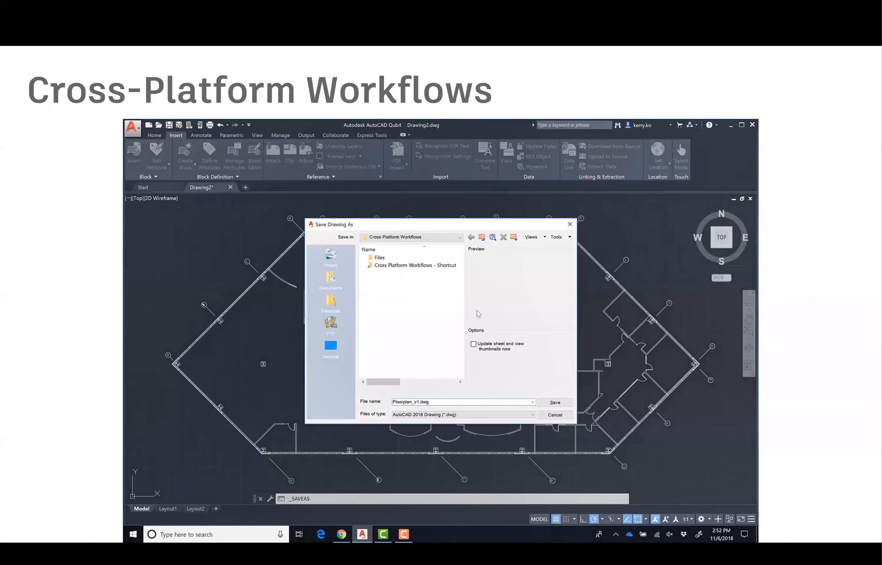
click(555, 401)
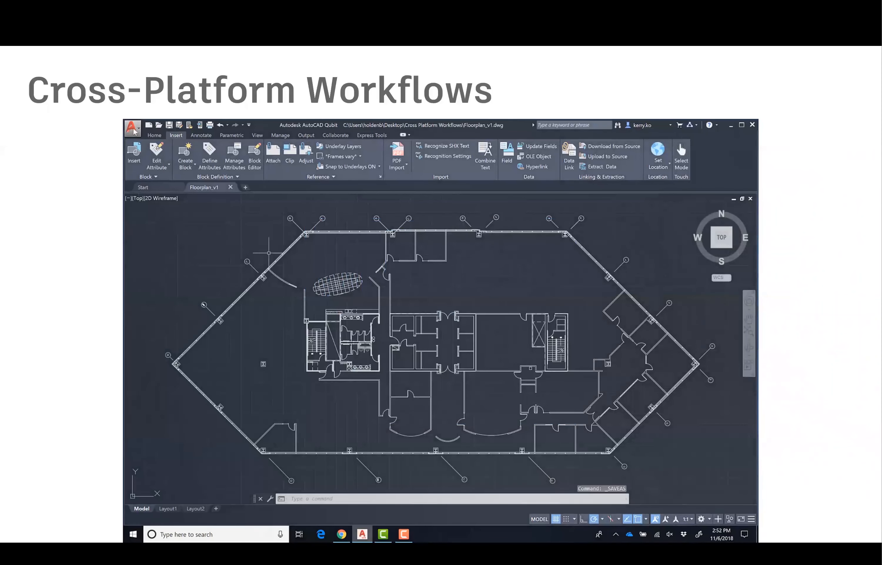
Step: Save a copy named Floorplan into the OneDrive Project folder
click(133, 129)
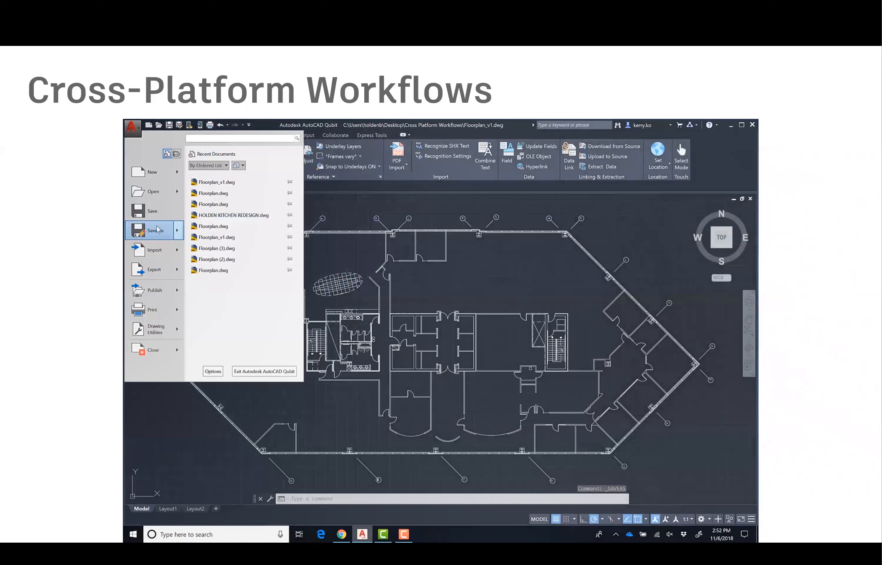
click(153, 230)
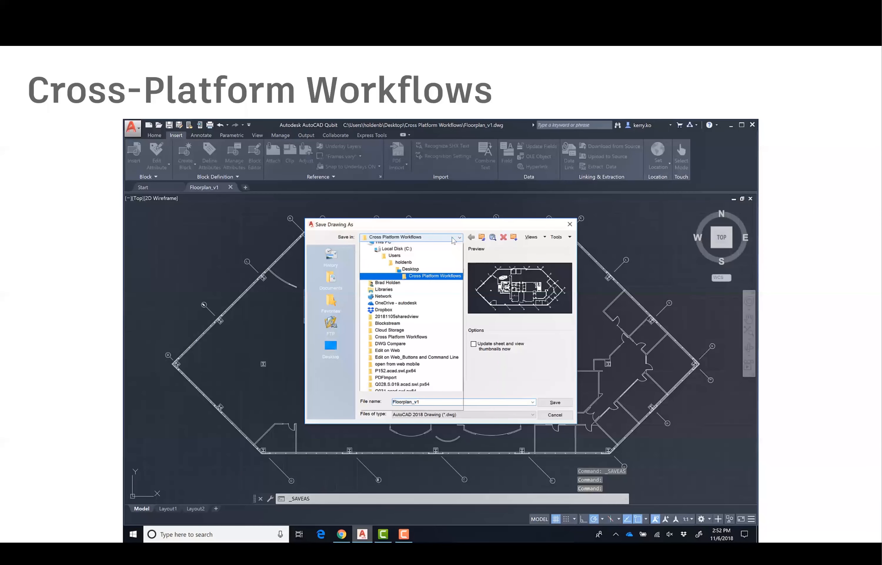
click(396, 303)
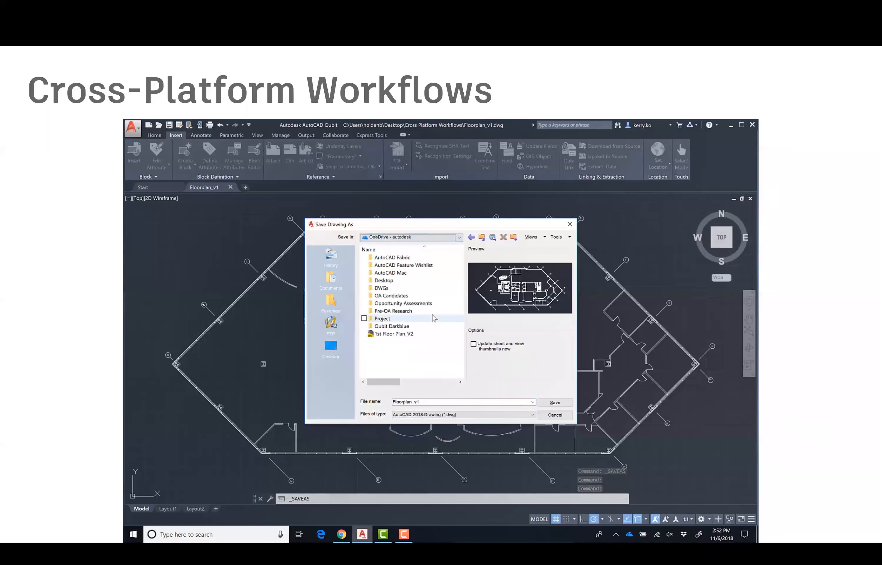
double_click(382, 318)
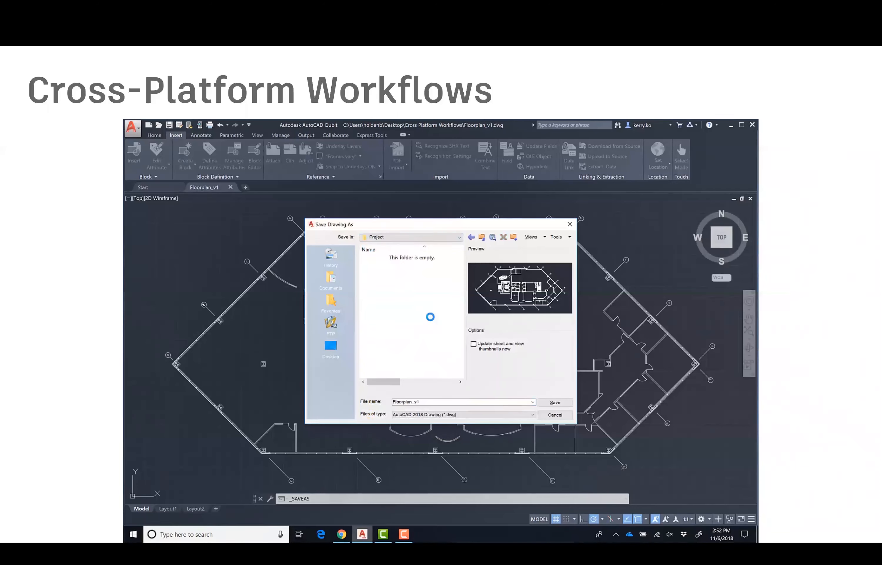
click(455, 401)
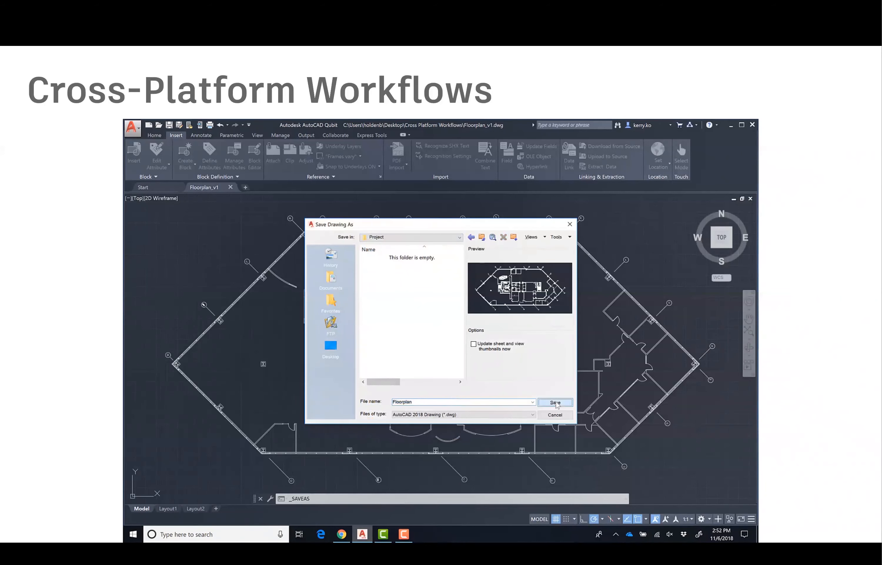
click(556, 401)
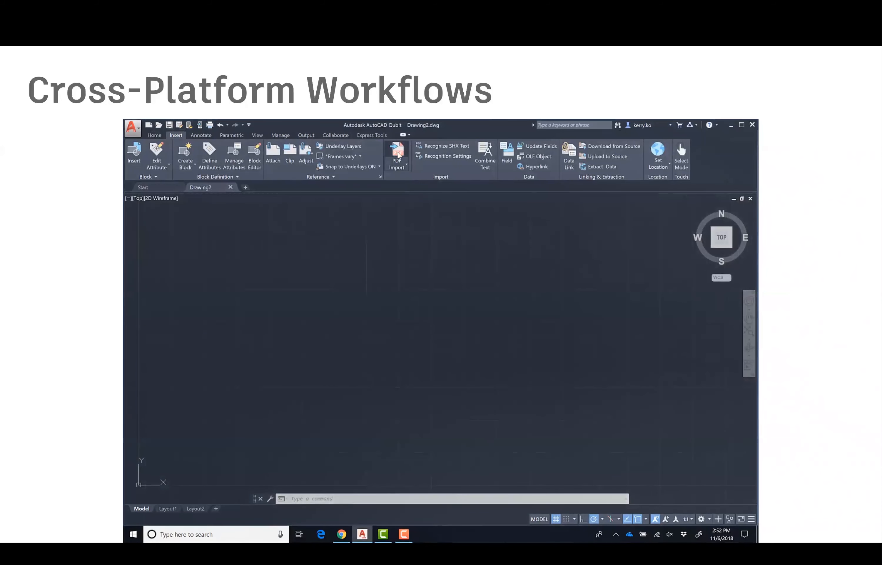
Step: Launch the AutoCAD mobile app on the iPad and open Floorplan.dwg
key(Right)
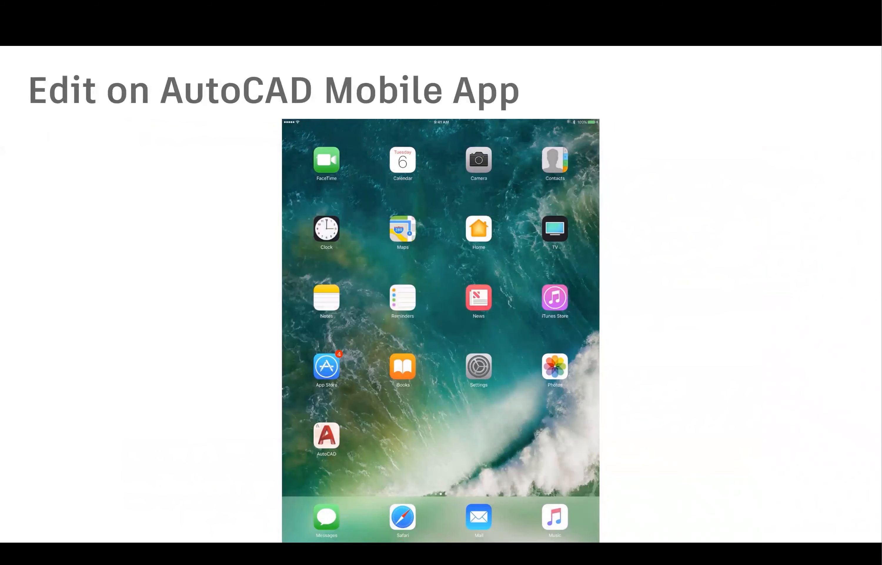
click(327, 438)
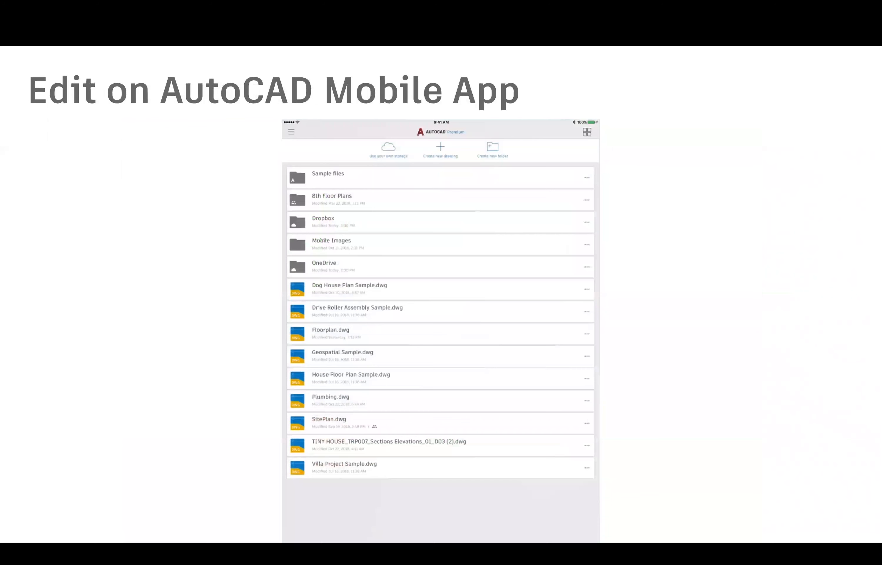
click(324, 266)
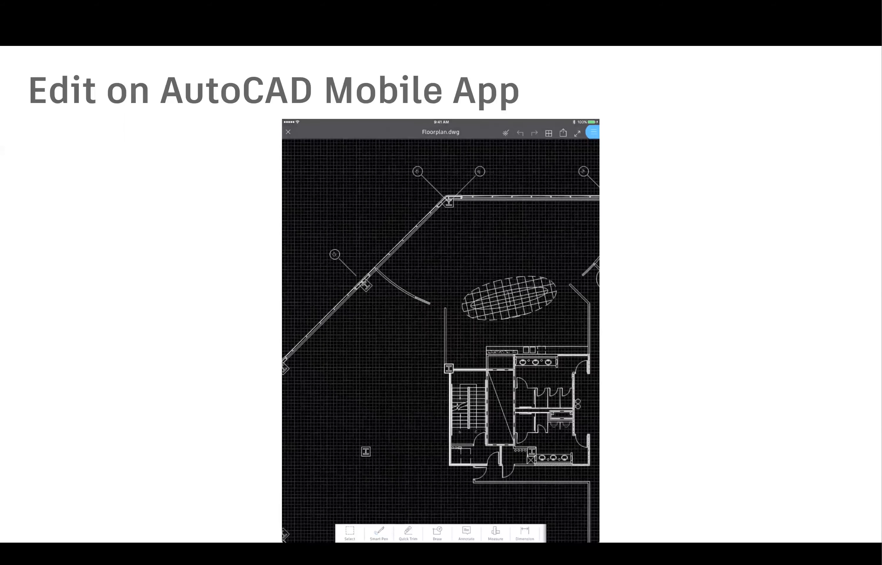
Step: Add a revision cloud, an arrow and a text note to the column beside the stairs
click(466, 533)
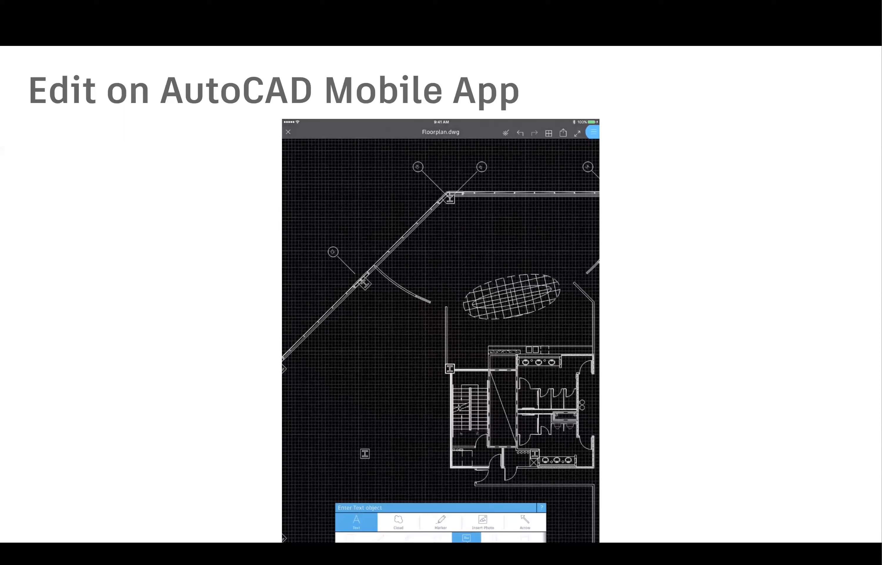
click(398, 521)
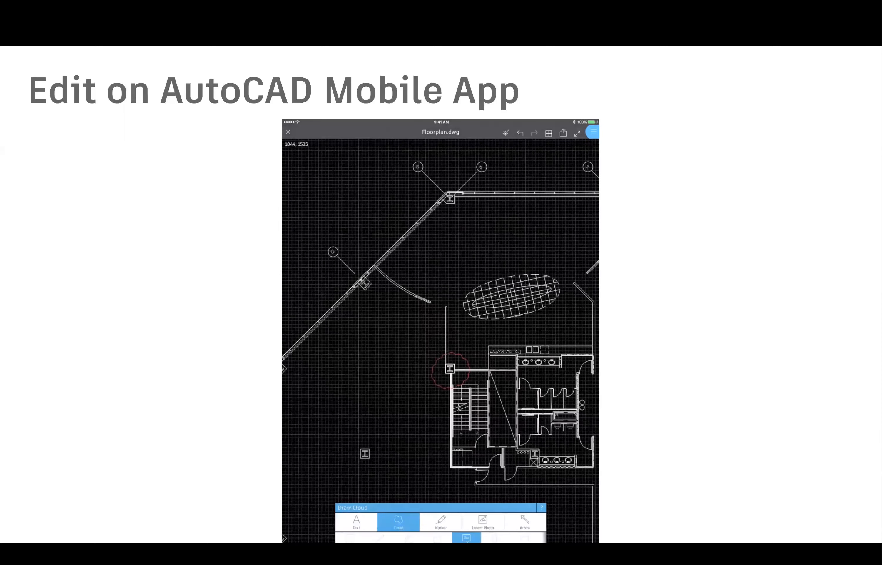
click(524, 521)
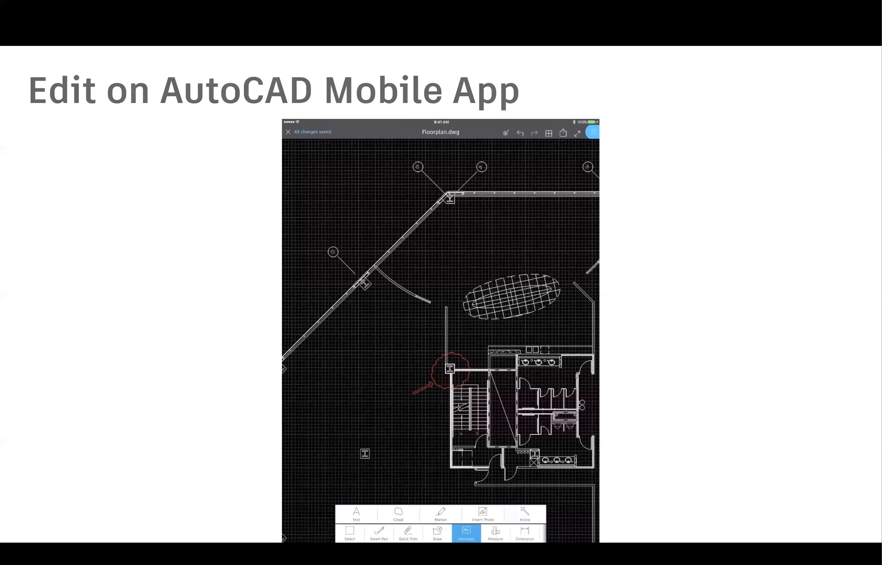
click(356, 514)
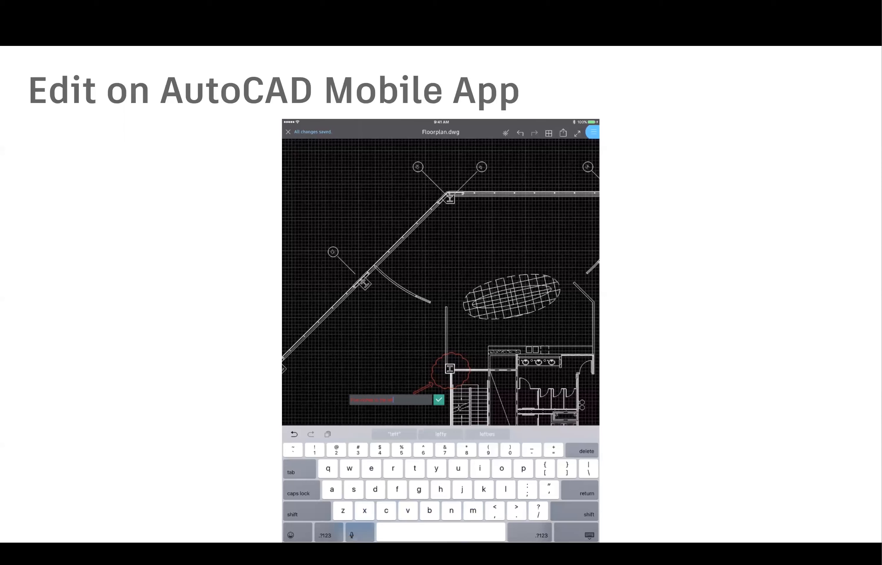
click(438, 399)
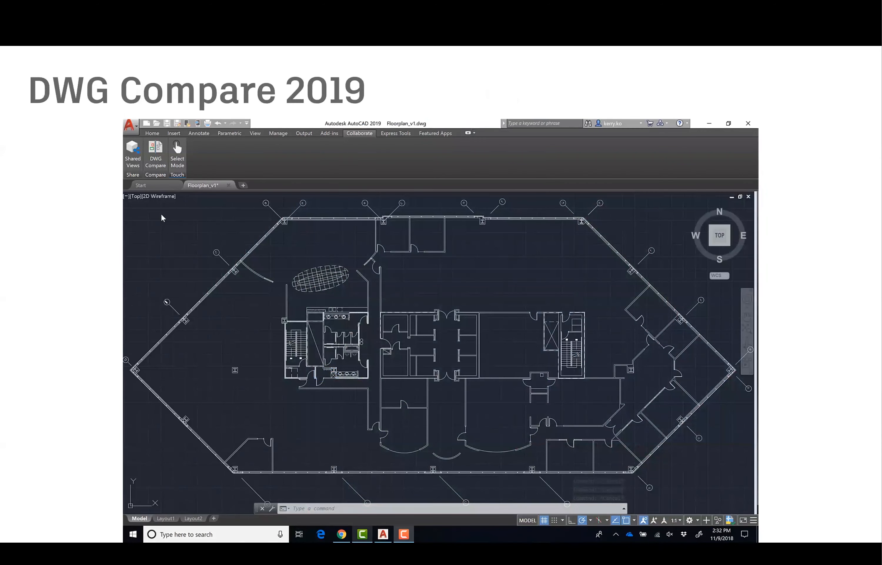
Step: Run DWG Compare of Floorplan_v1 against Floorplan.dwg as the second drawing
click(155, 151)
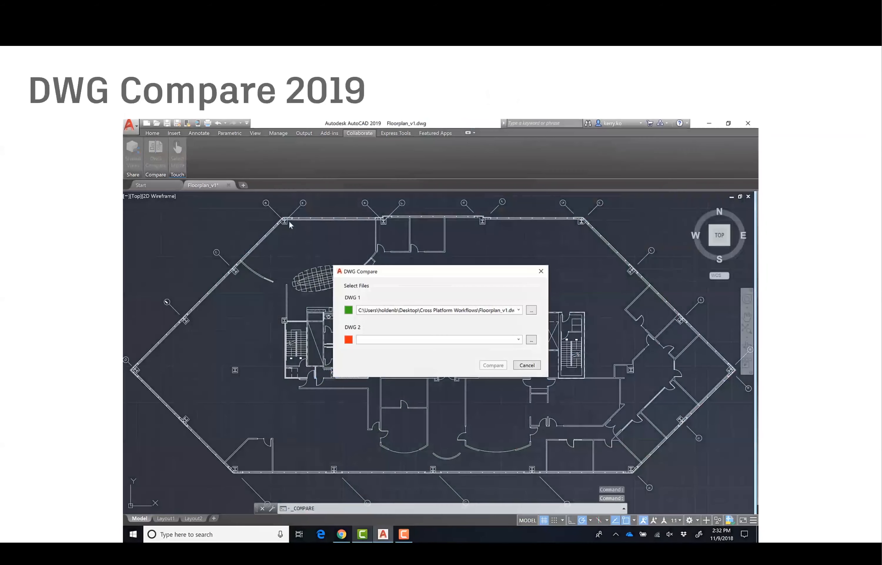
click(531, 338)
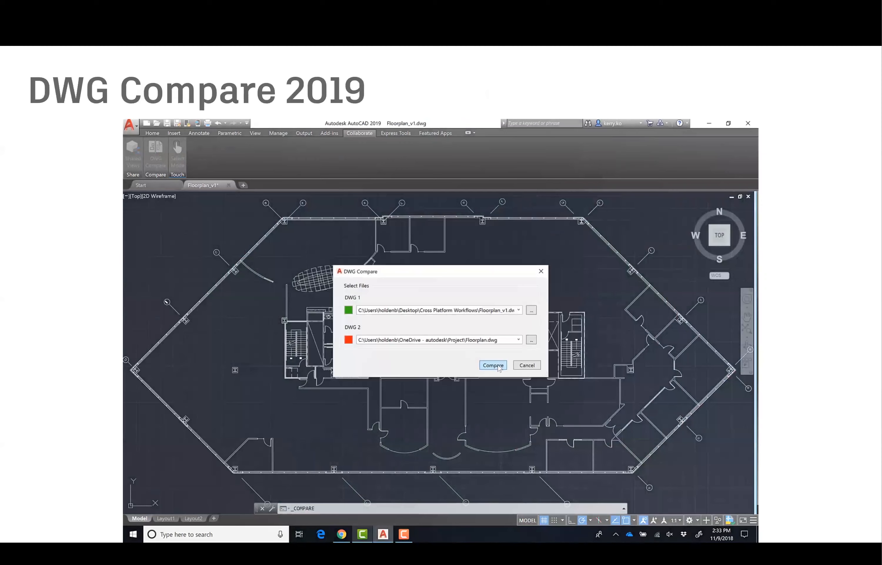
click(493, 365)
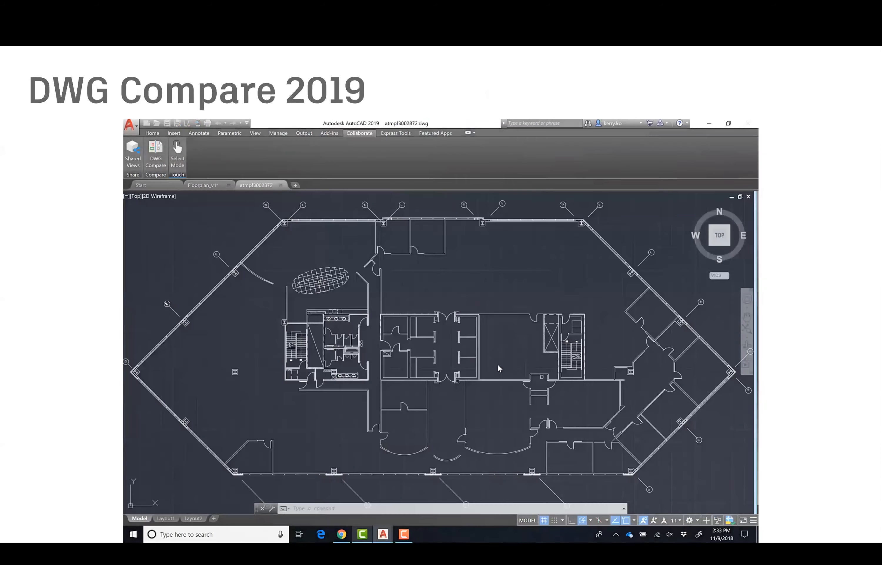
Step: Include text differences and step through the changes to the 'Five inches to the left' note
click(155, 148)
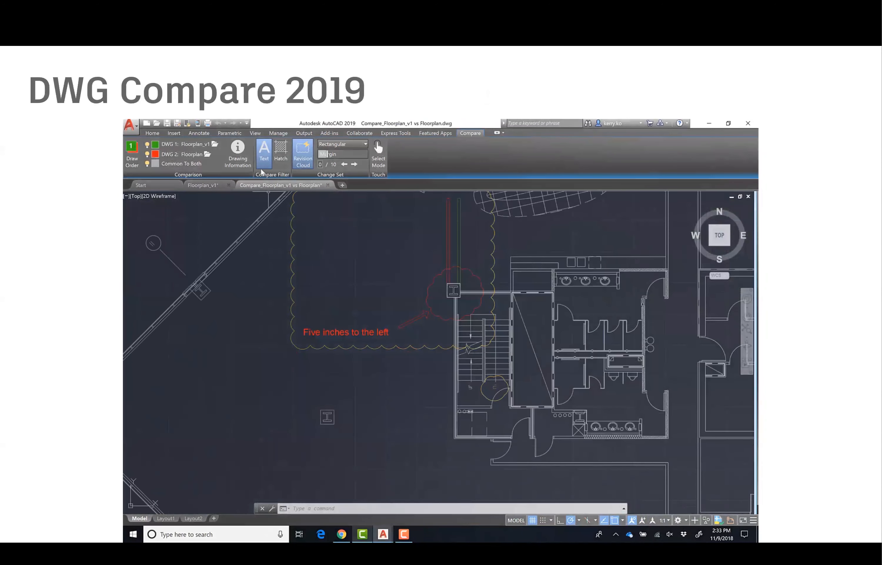
click(265, 149)
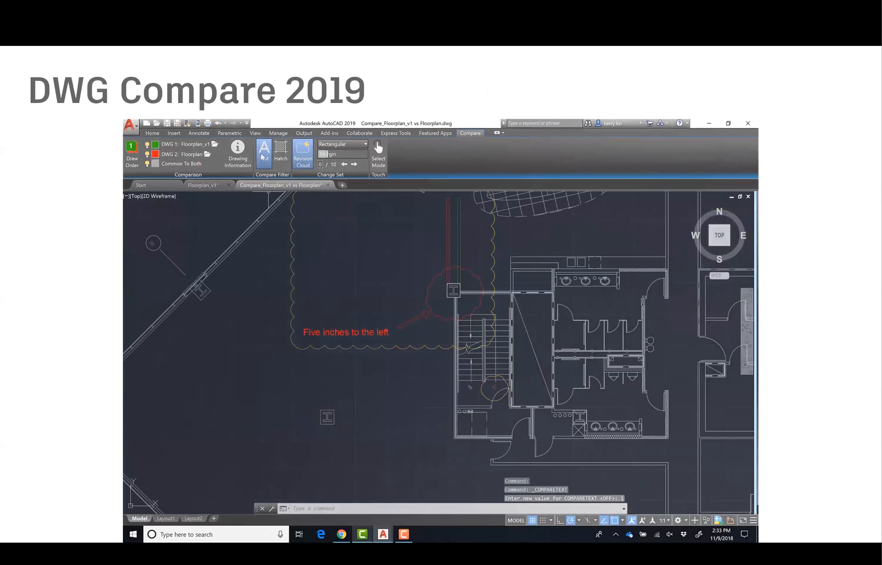
click(365, 144)
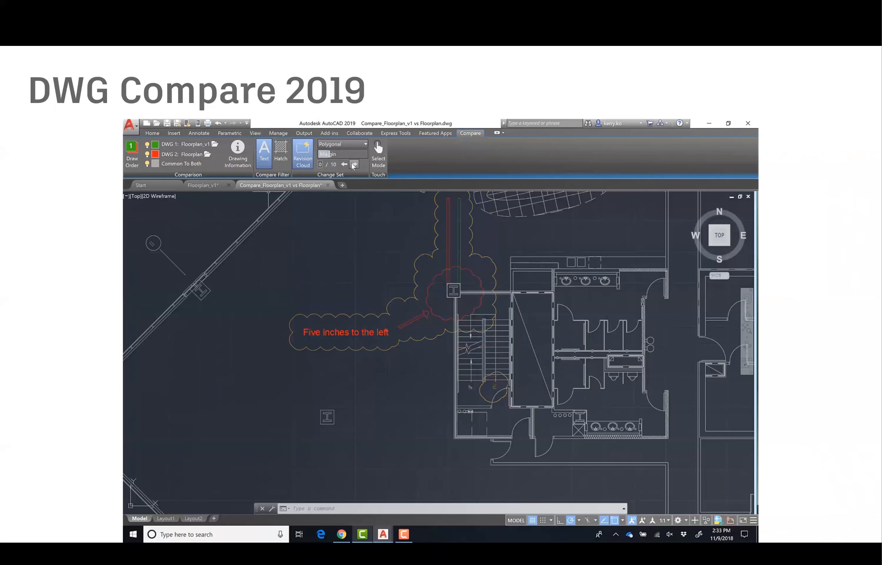
click(354, 163)
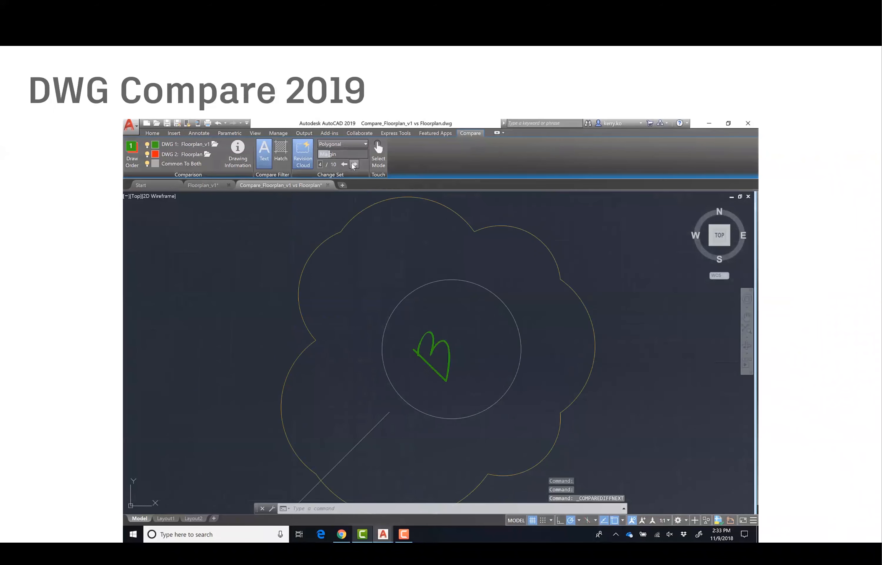
click(355, 164)
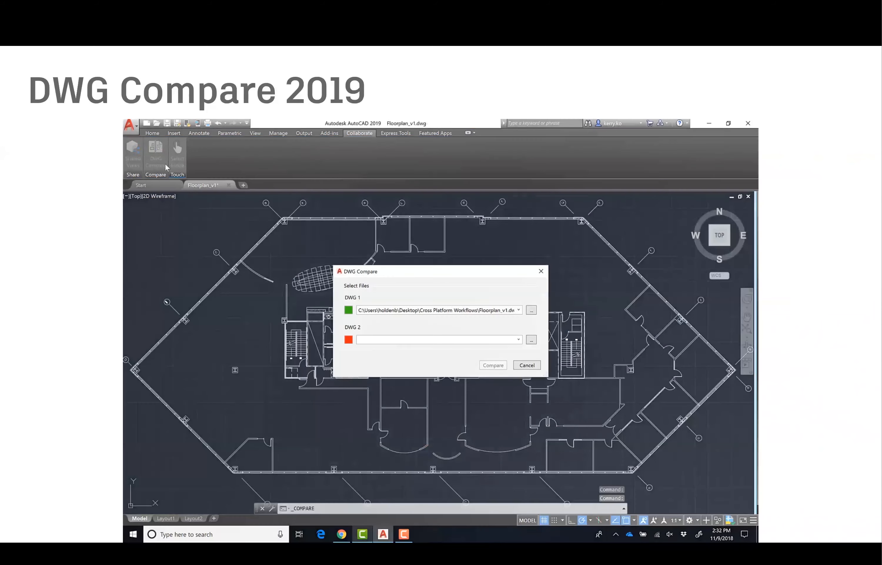
click(494, 365)
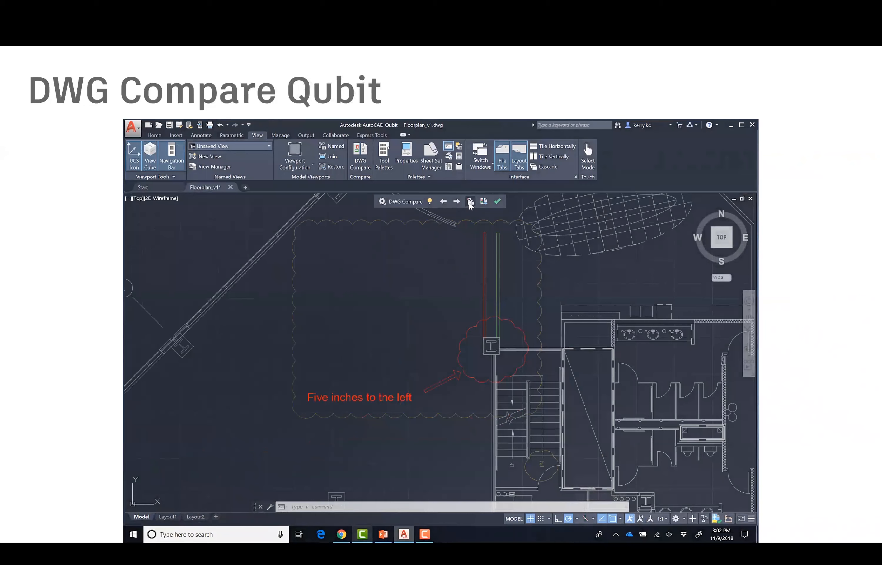
Step: Advance through the compared differences to the clouded column with the move-left note
click(469, 201)
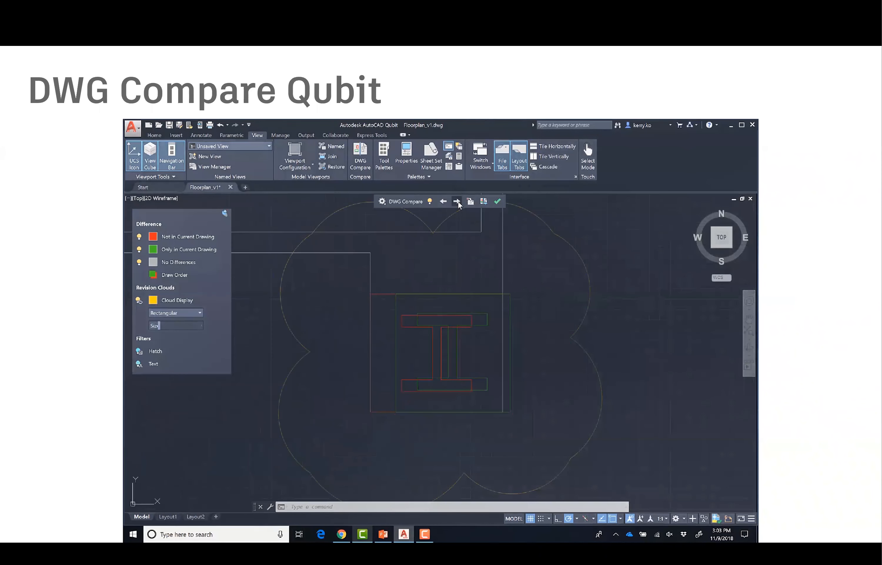
click(457, 201)
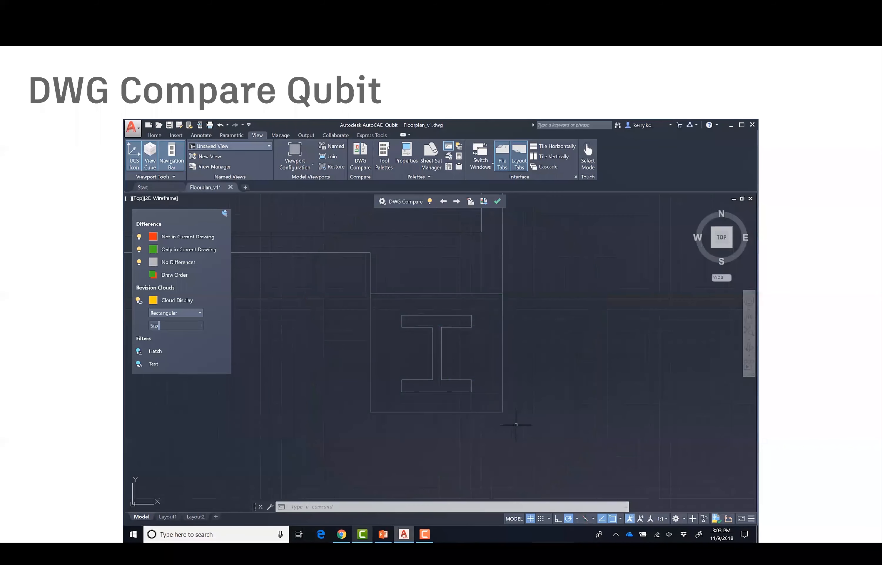
click(457, 201)
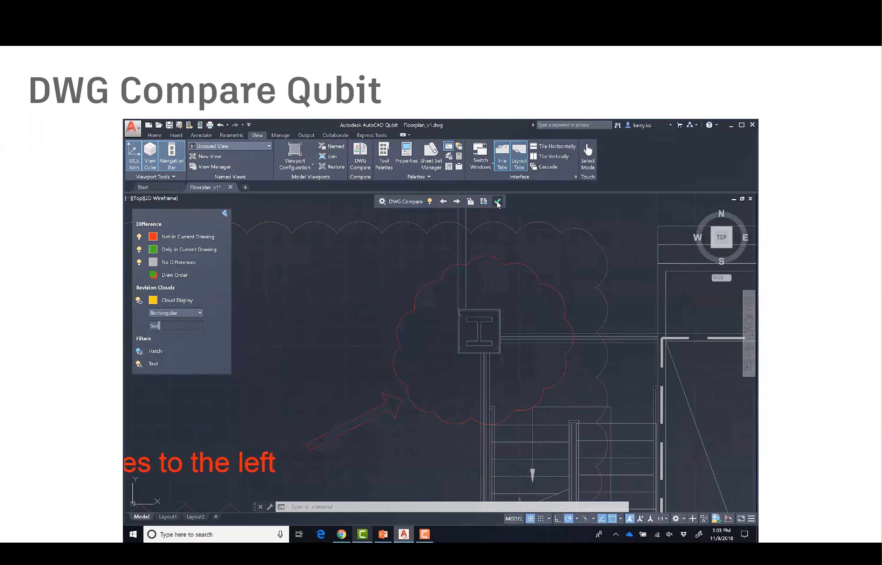
Step: Export a snapshot drawing comparing Floorplan_v1 with Floorplan and save it
click(497, 201)
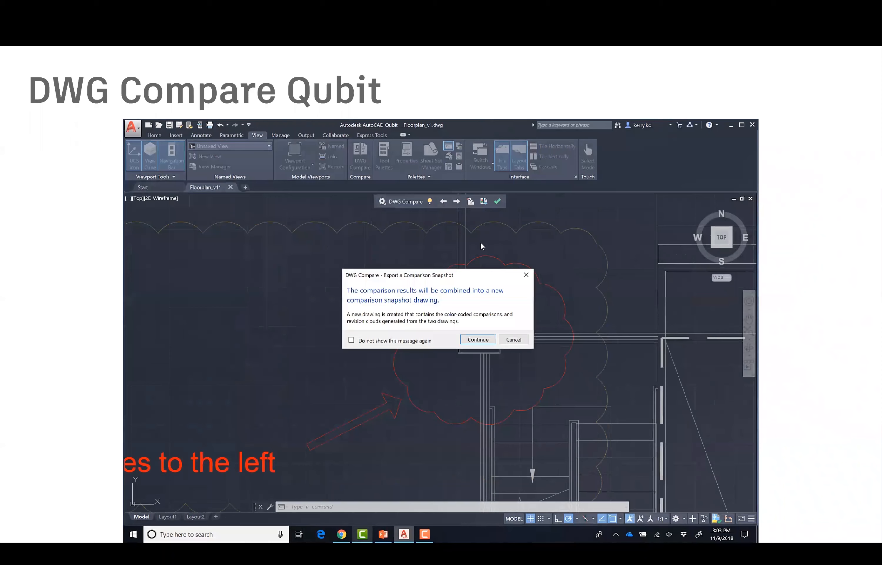
click(478, 339)
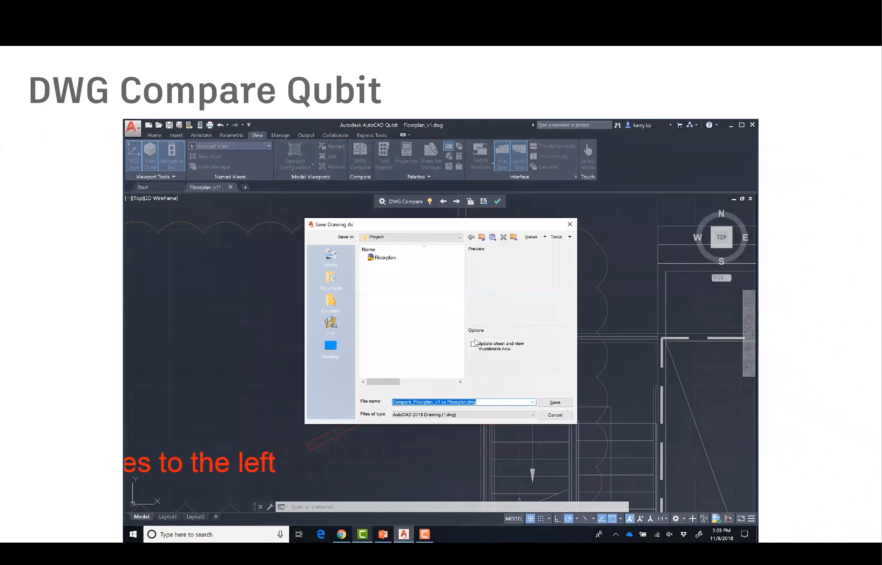
click(555, 401)
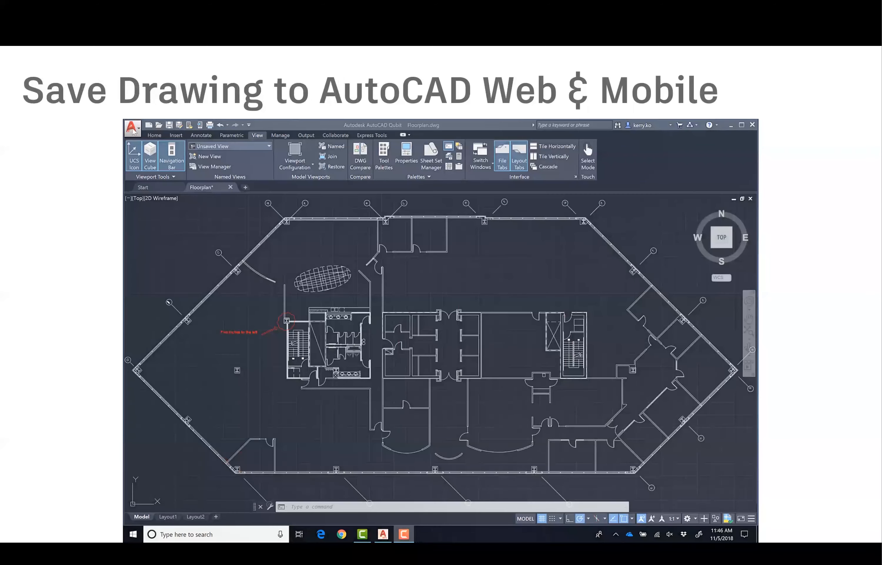
Step: Save Floorplan.dwg as a drawing to AutoCAD Web & Mobile from the Application menu
click(133, 127)
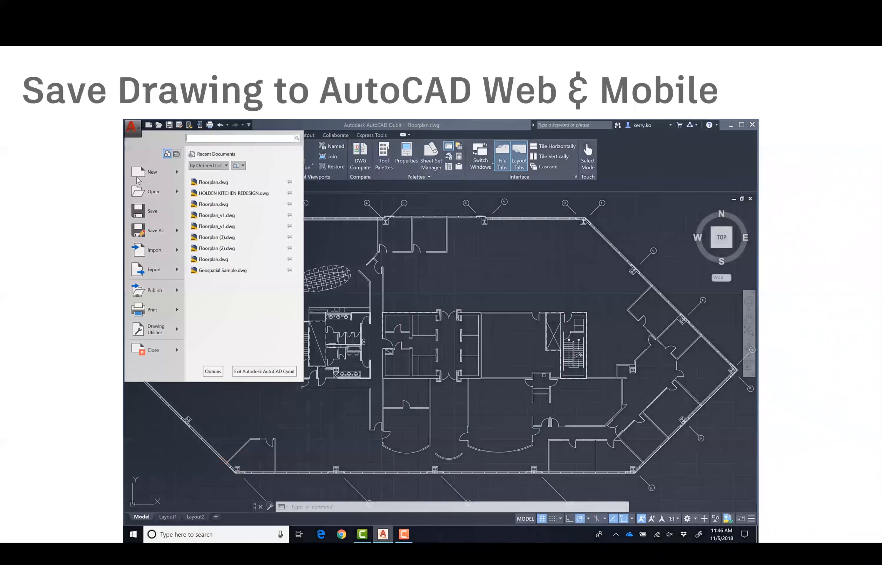
click(155, 230)
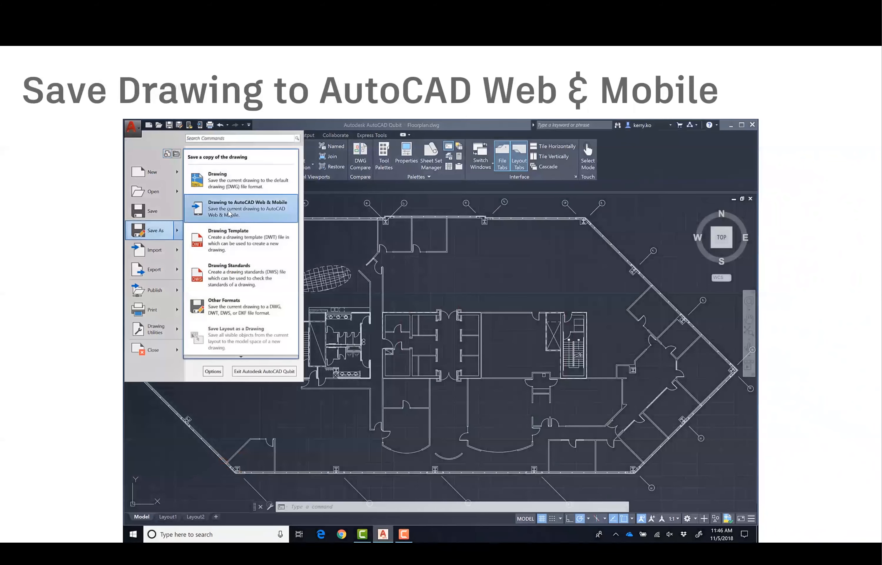
click(241, 209)
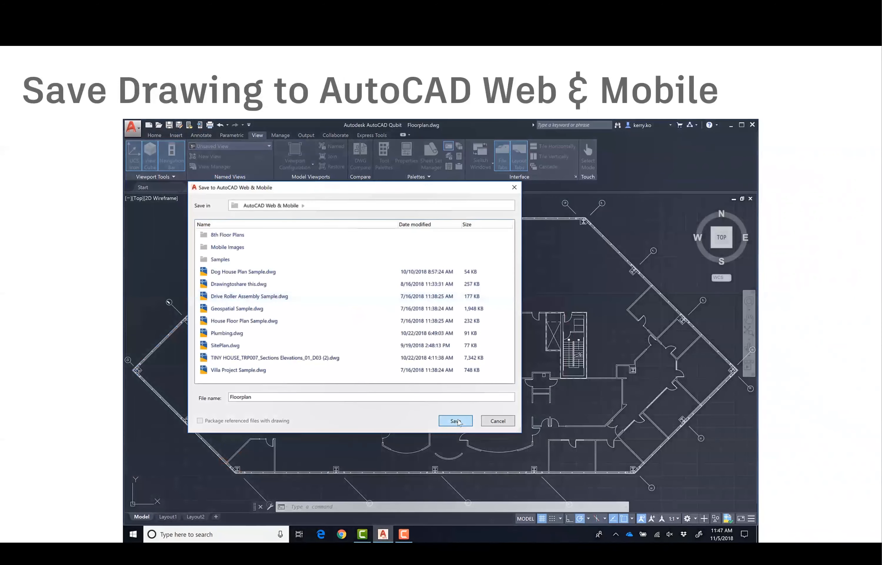
click(456, 421)
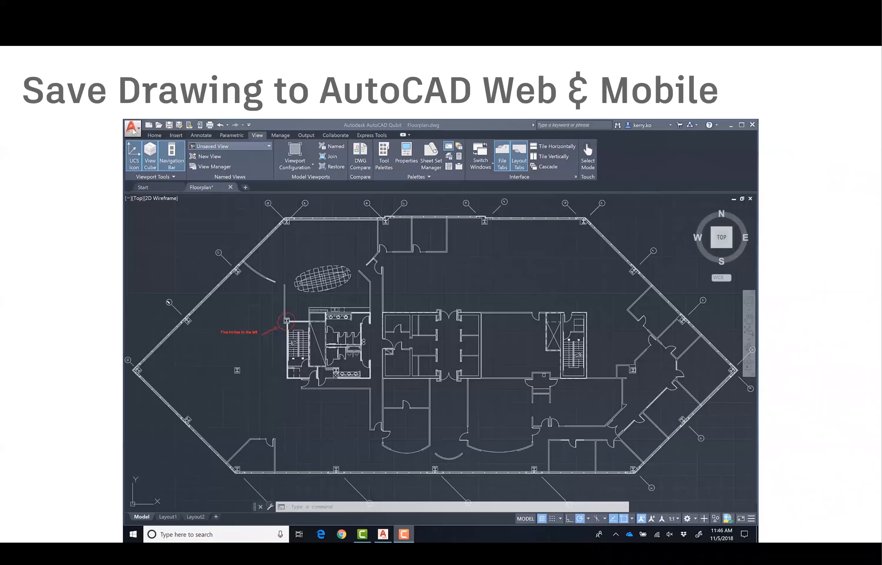
click(133, 126)
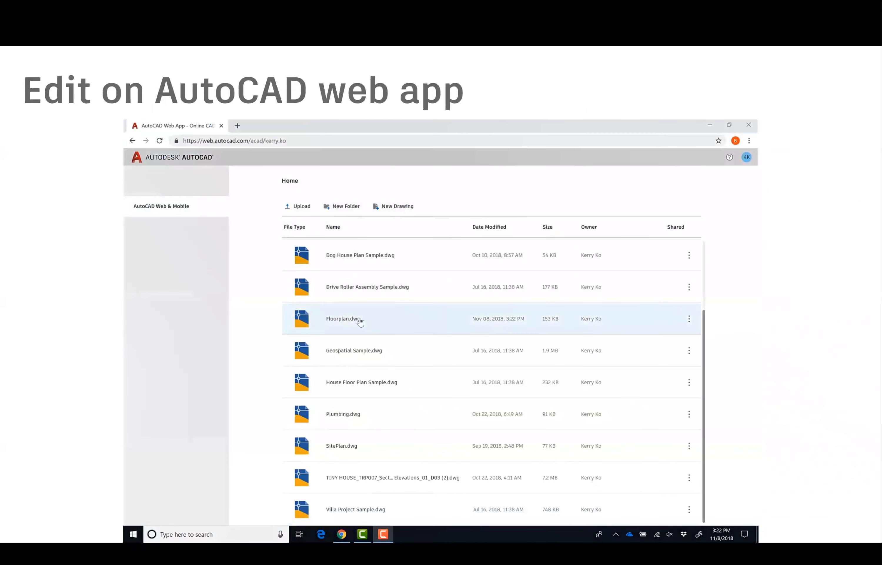
Step: In Floorplan.dwg, move the column 5 left, erase the cloud, arrow and note, and save
double_click(345, 318)
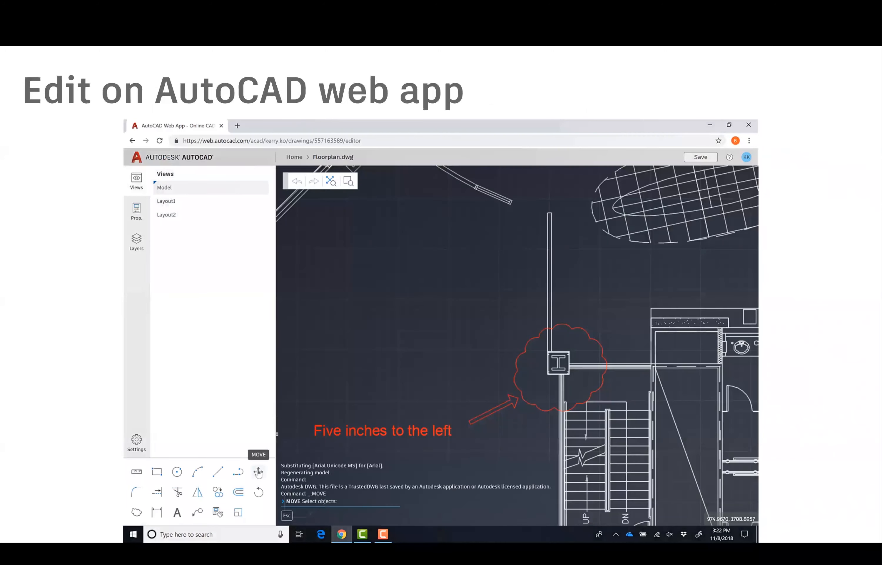
click(558, 363)
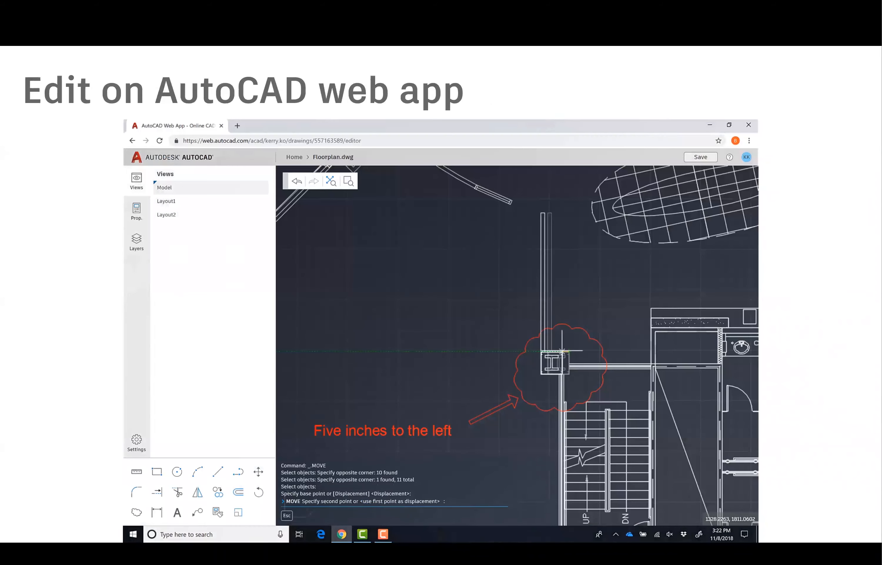
text(5)
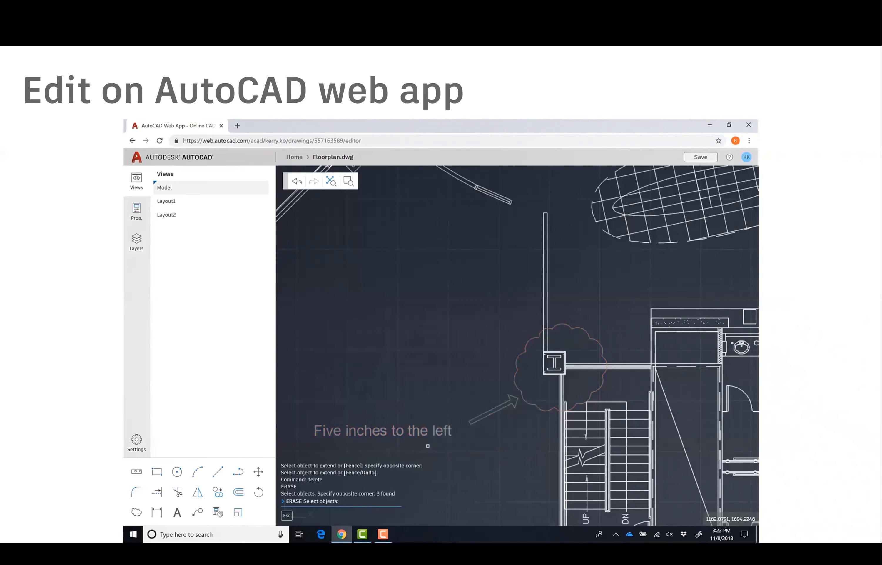
click(330, 182)
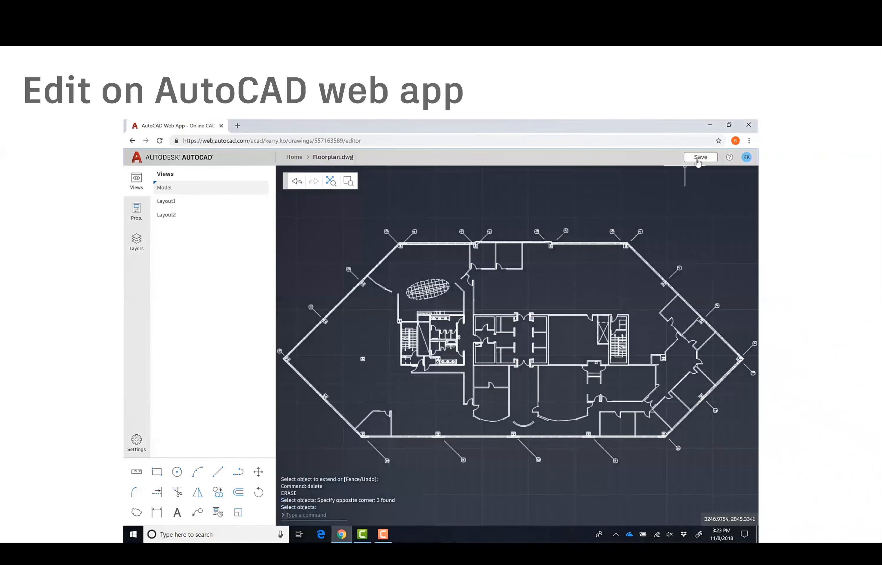
click(701, 157)
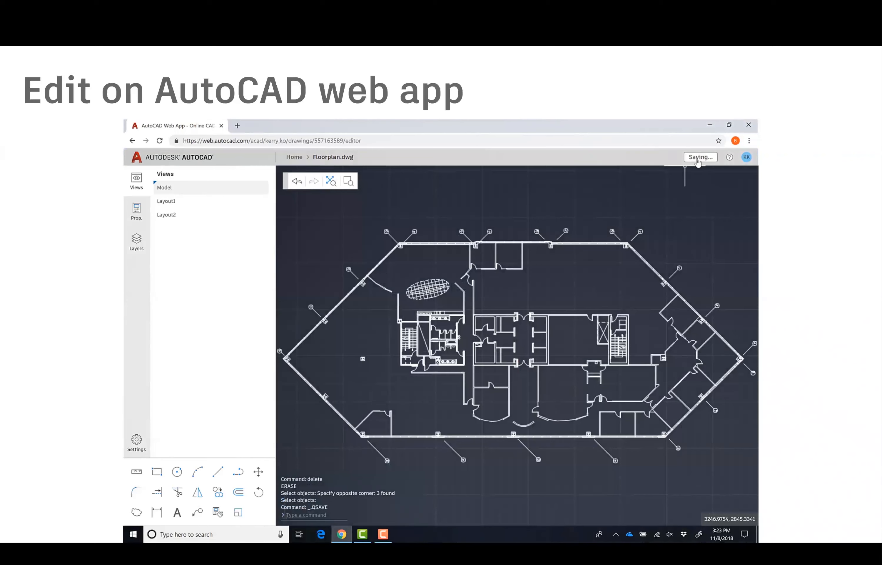